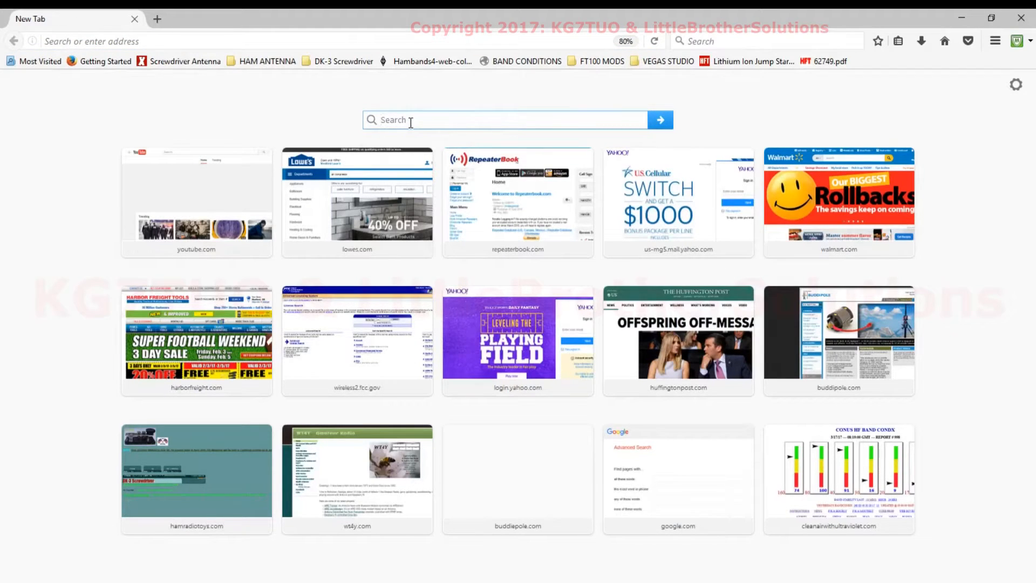
Step: Search the web for 'chirp' and locate the Home - CHIRP result on danplanet.com
type("ch")
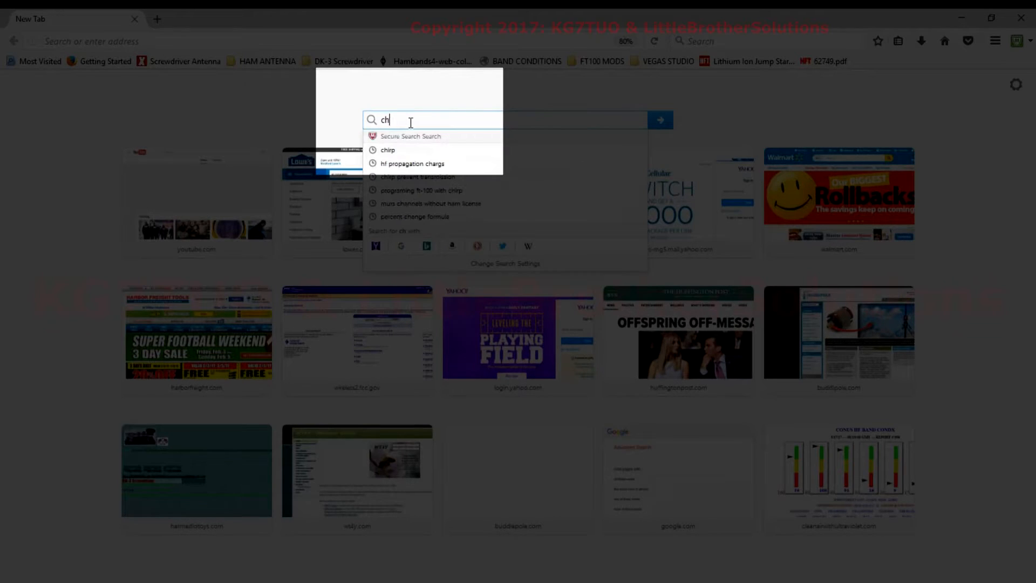
type("irp")
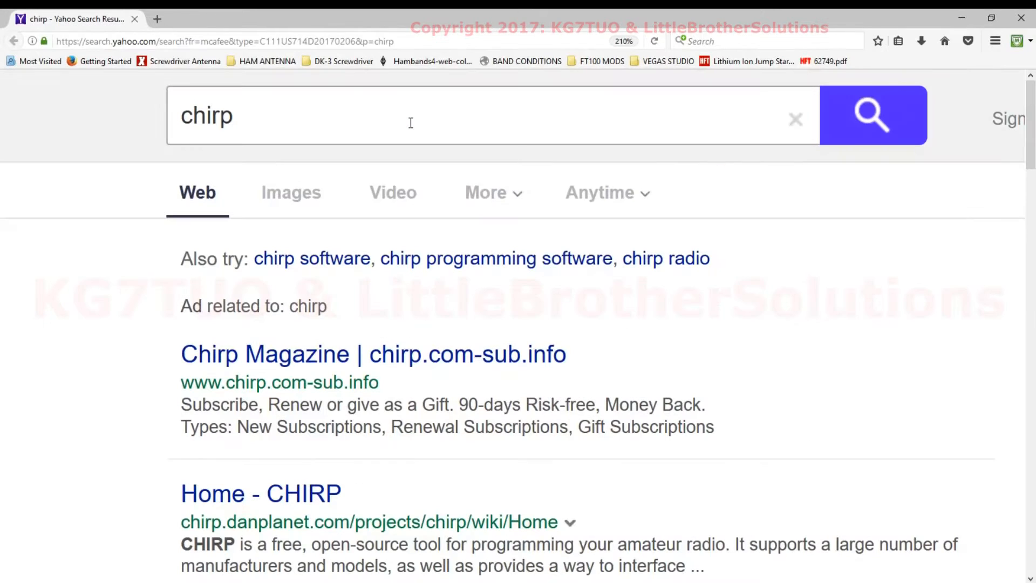
mouse_move(352, 367)
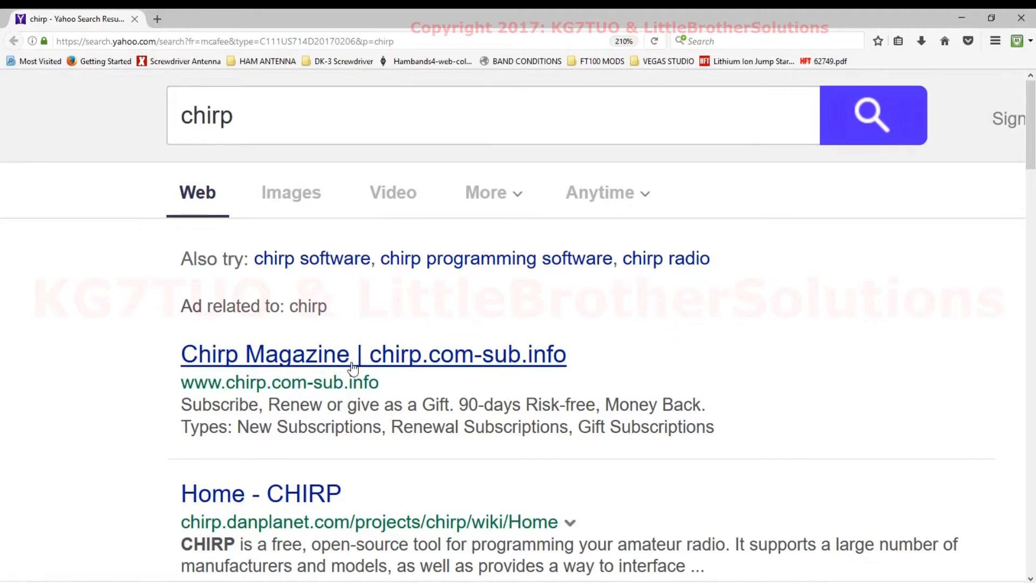
scroll("down", 3)
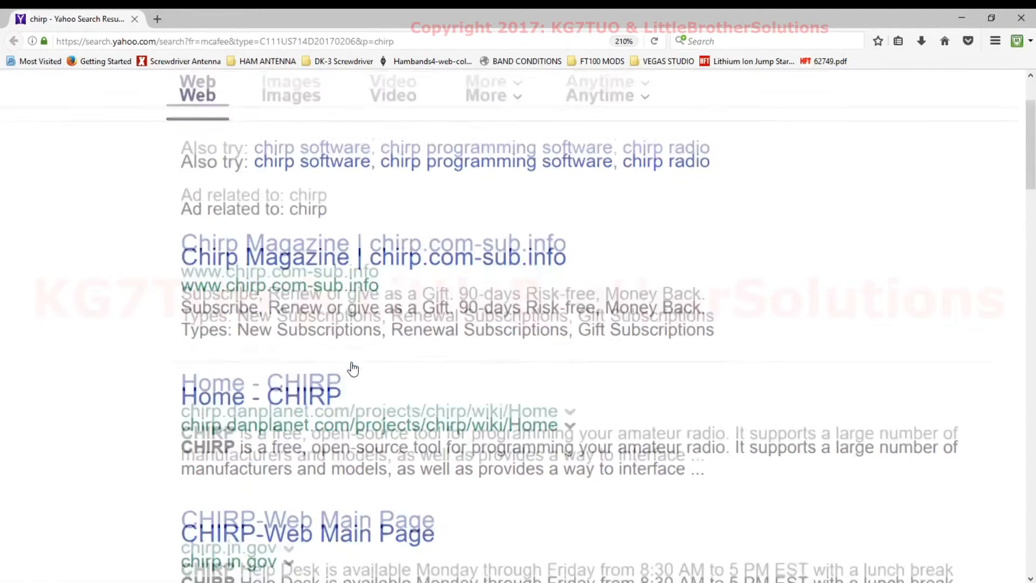
scroll("down", 3)
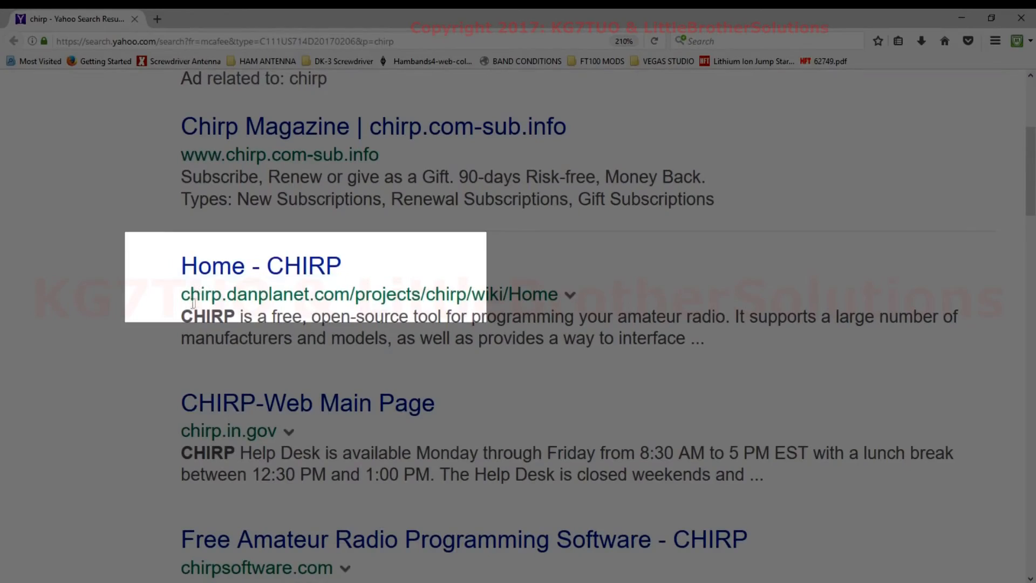
mouse_move(234, 304)
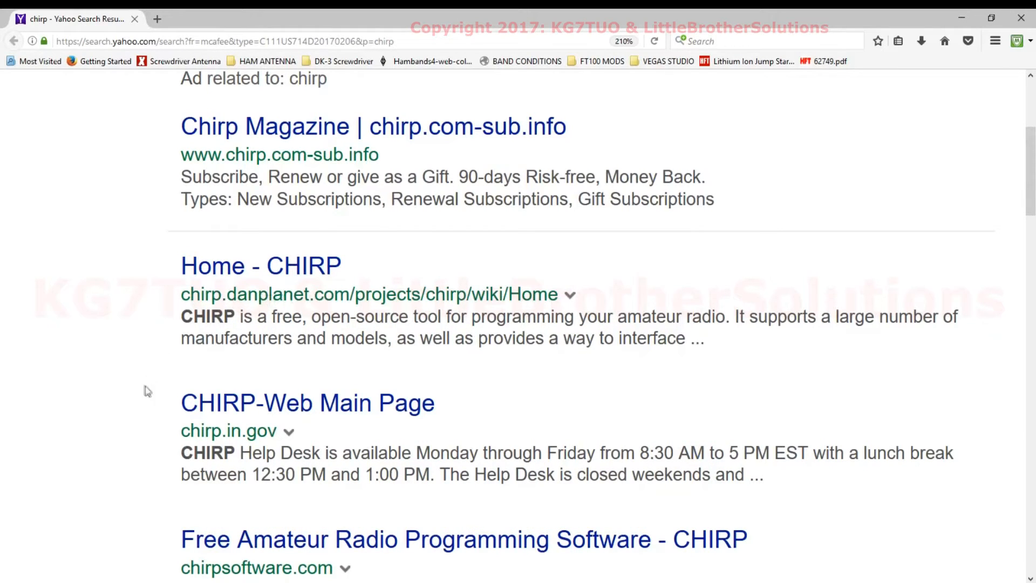
mouse_move(222, 272)
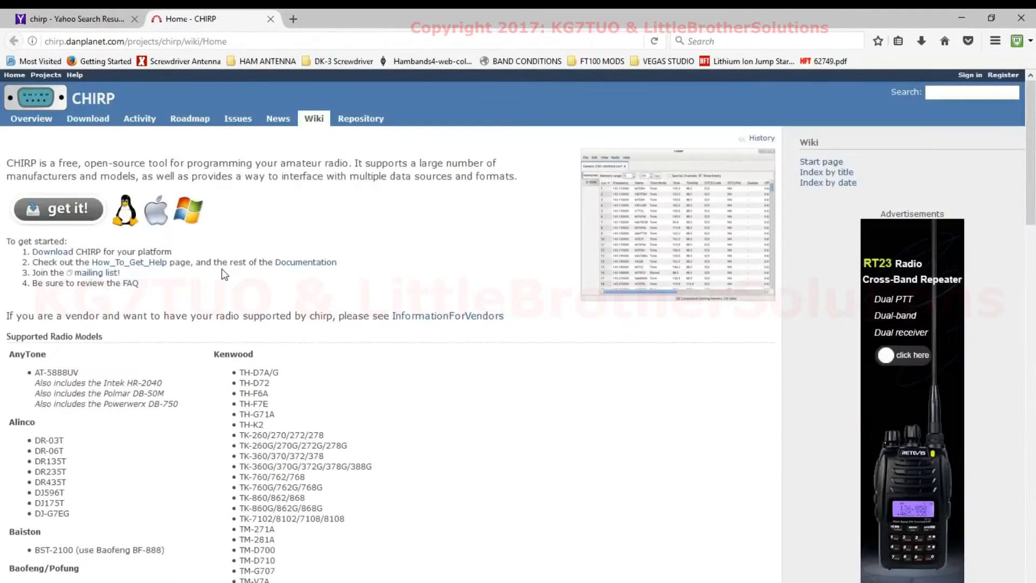
Step: Scroll through the CHIRP home page's Supported Radio Models list, including the Baofeng entries
scroll("down", 3)
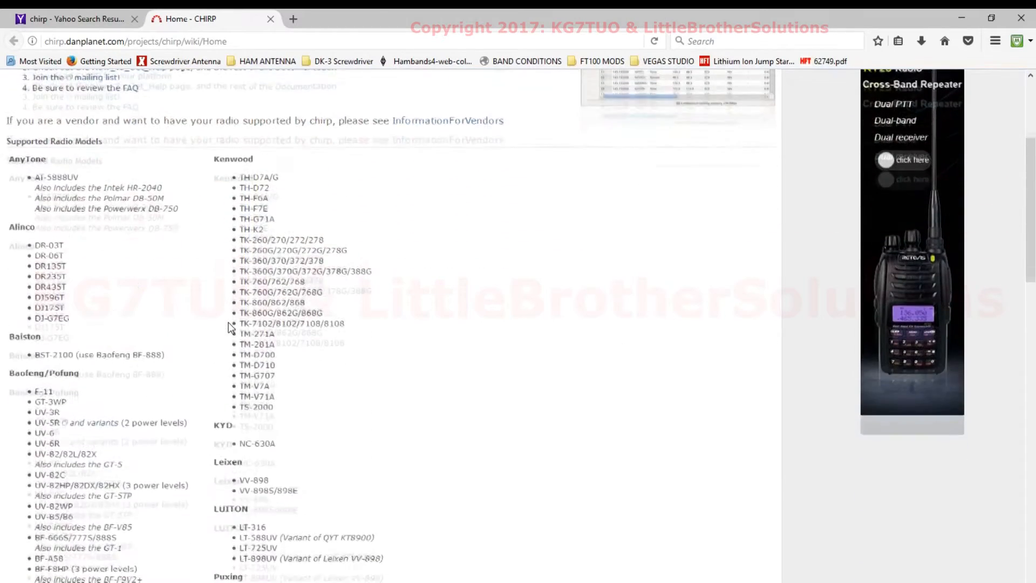
scroll("down", 3)
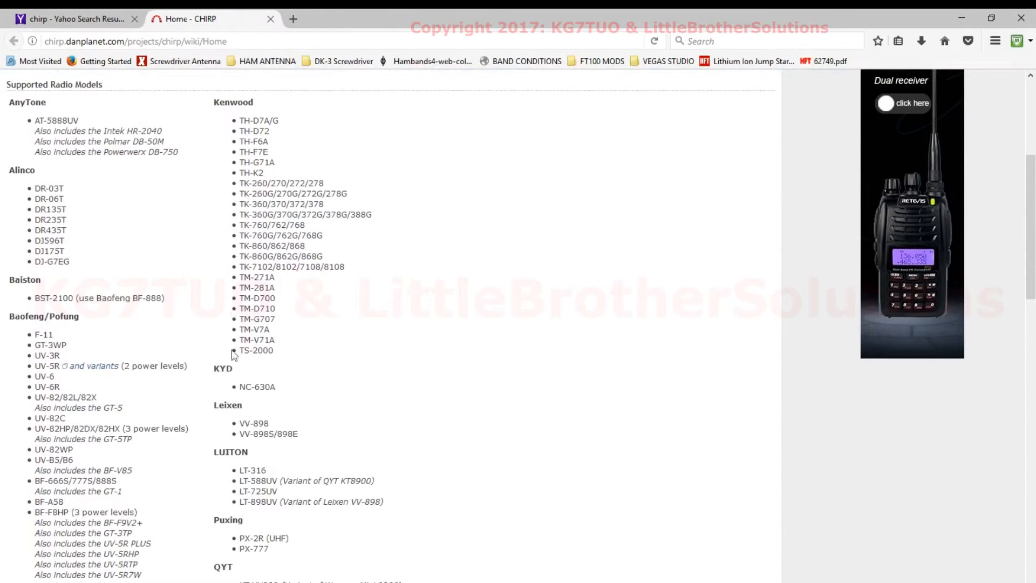
scroll("down", 3)
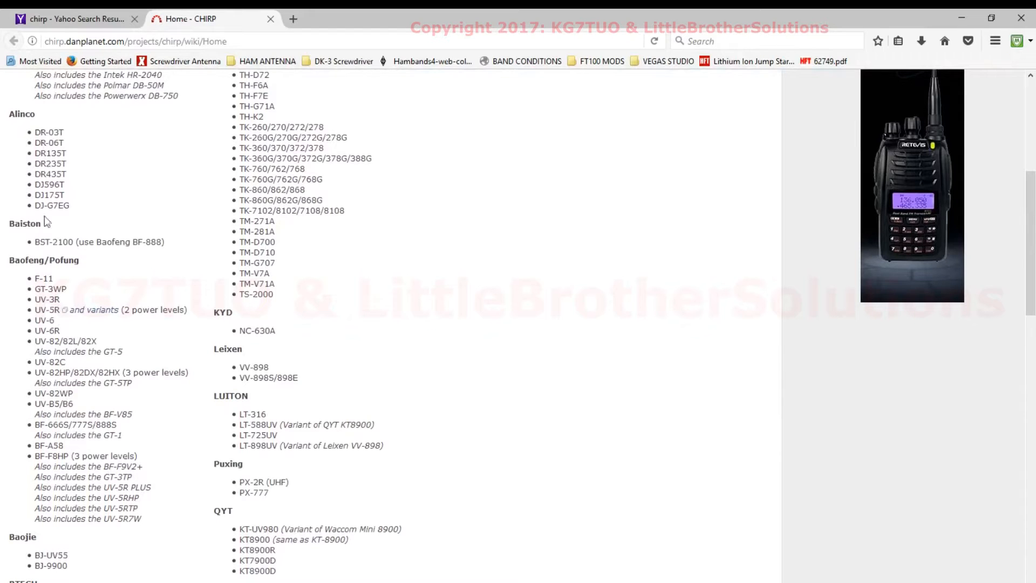
scroll("down", 3)
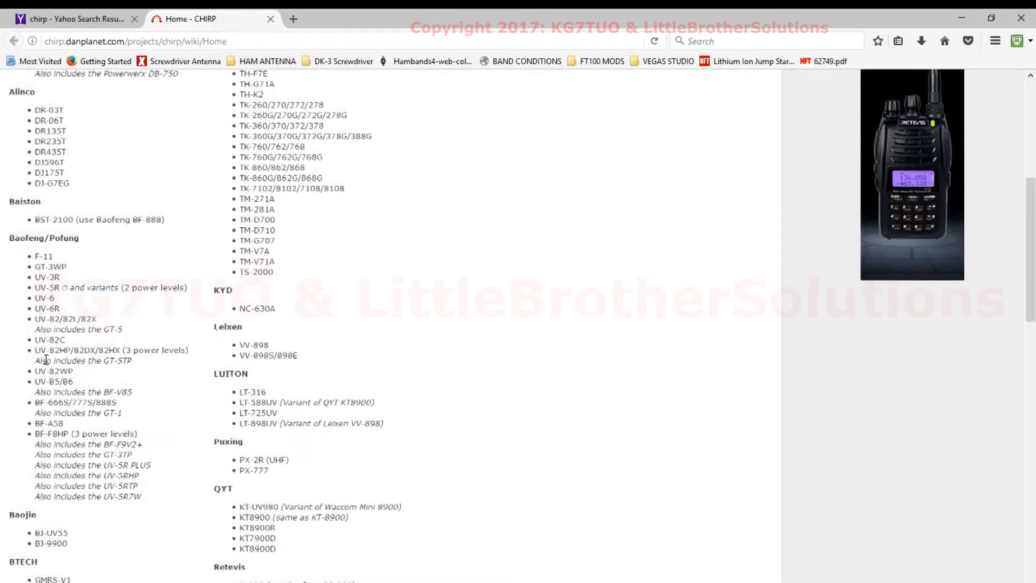
scroll("down", 3)
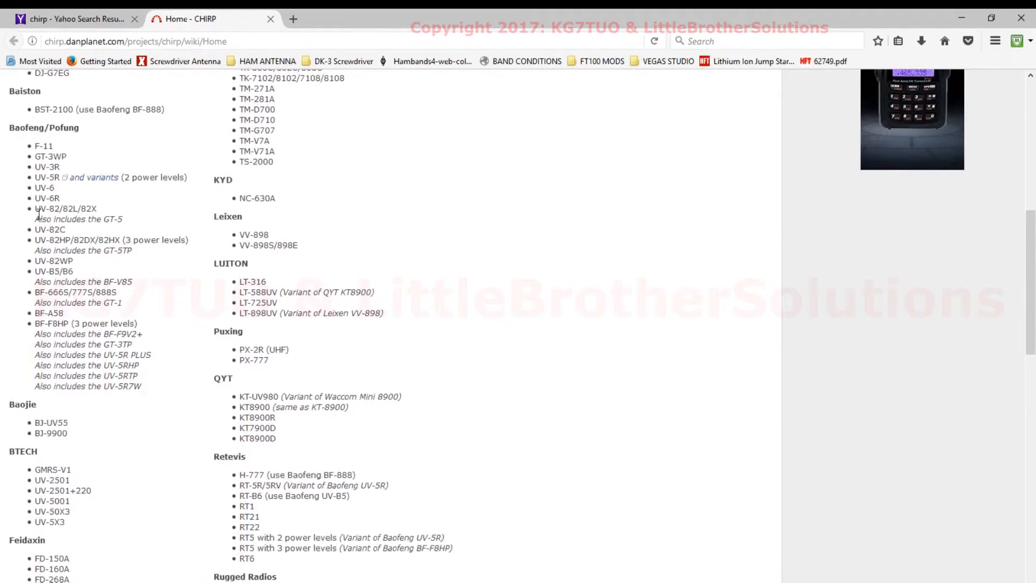
mouse_move(39, 166)
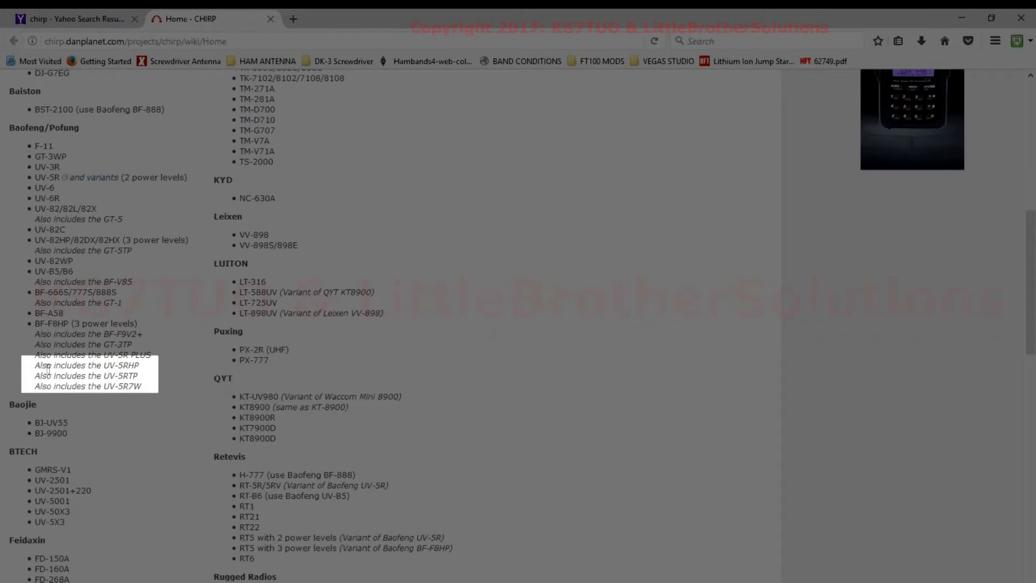
mouse_move(149, 372)
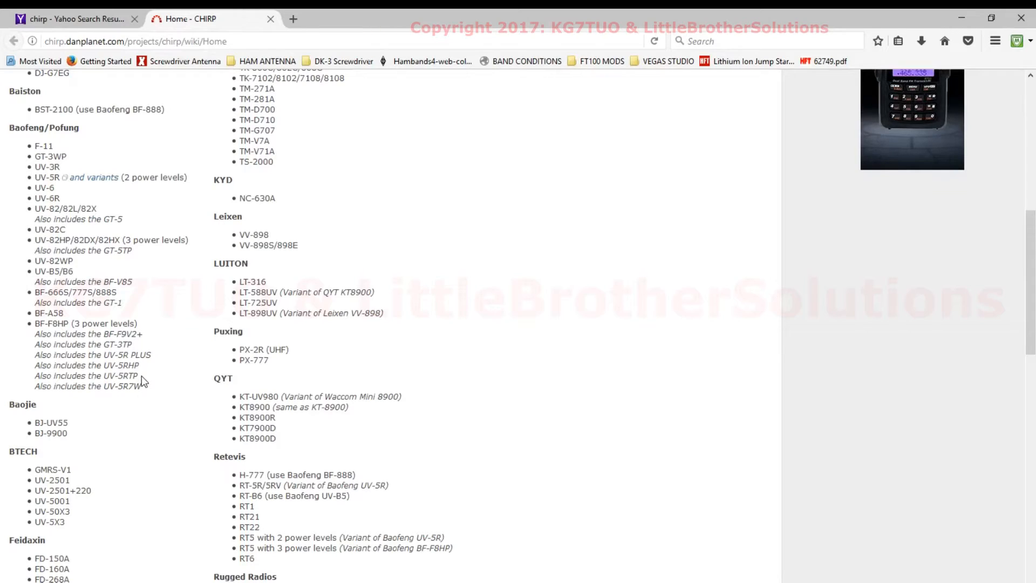
mouse_move(73, 331)
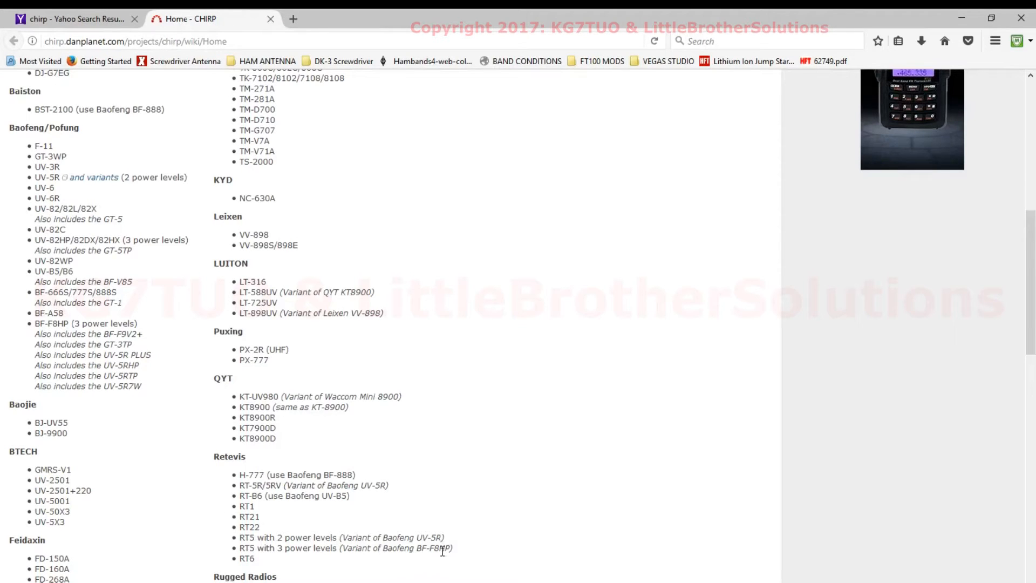
mouse_move(92, 334)
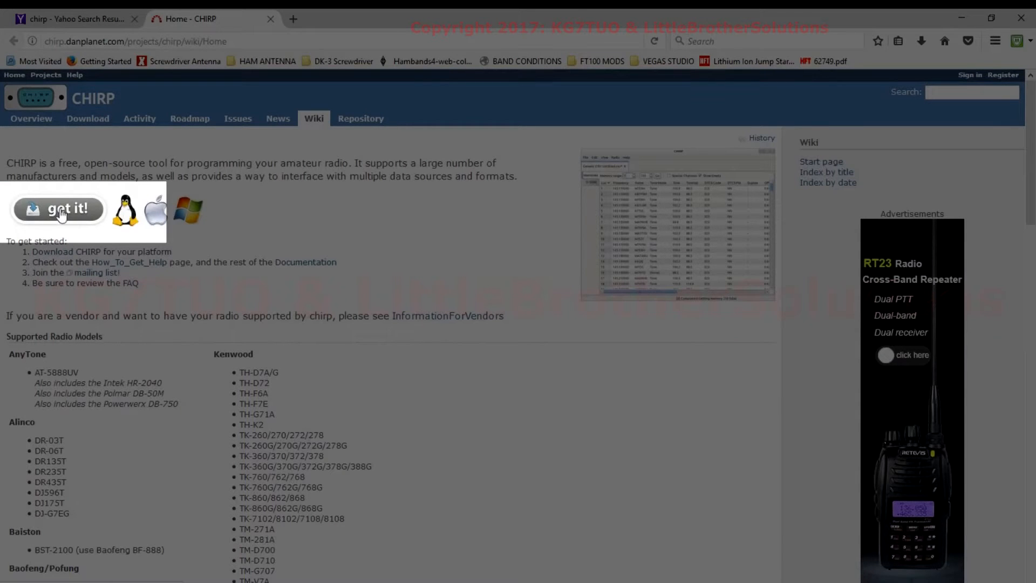
Step: Go to the latest daily build and start downloading chirp-daily-20170311-installer.exe
left_click(59, 209)
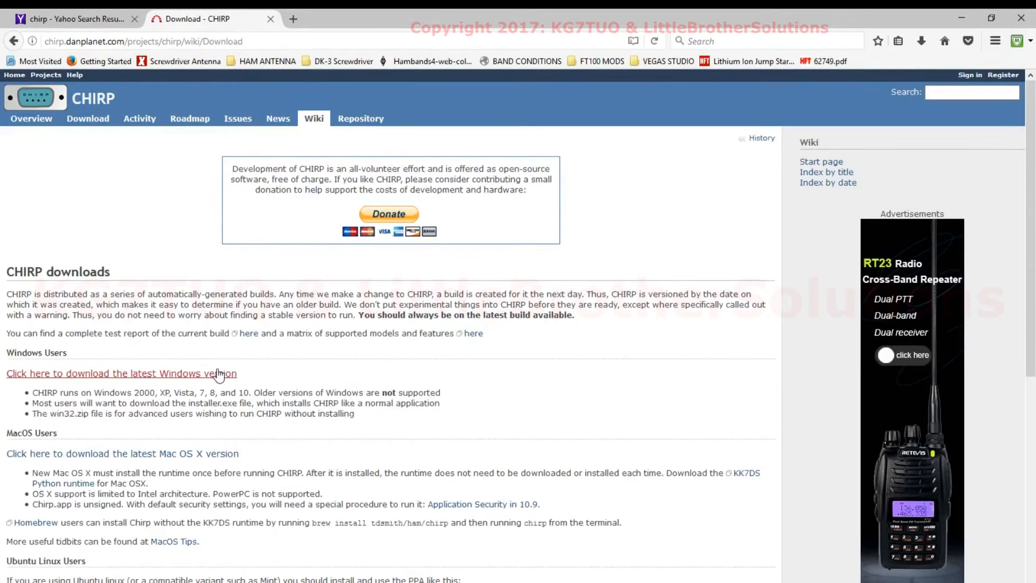
scroll("down", 3)
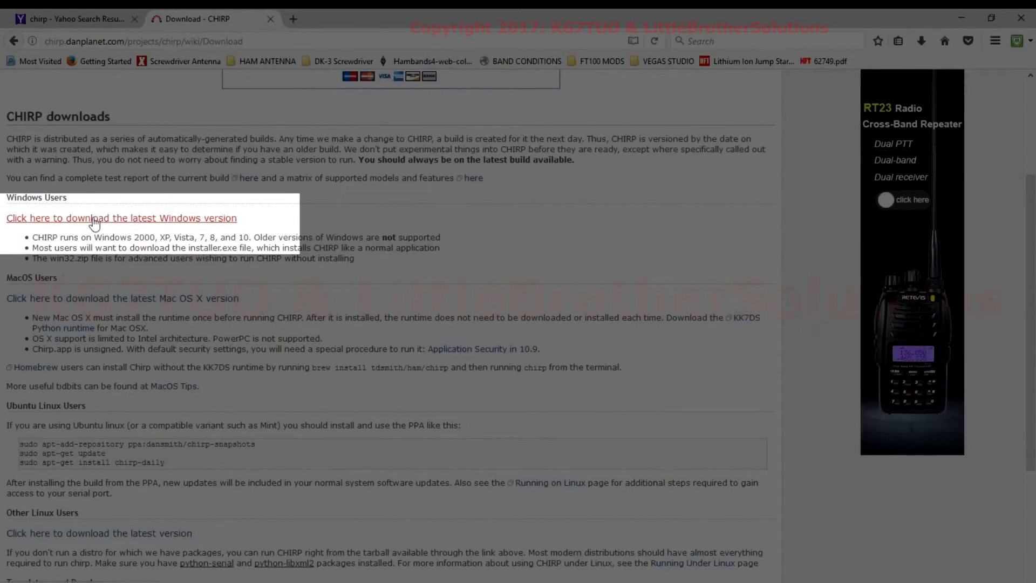
left_click(95, 218)
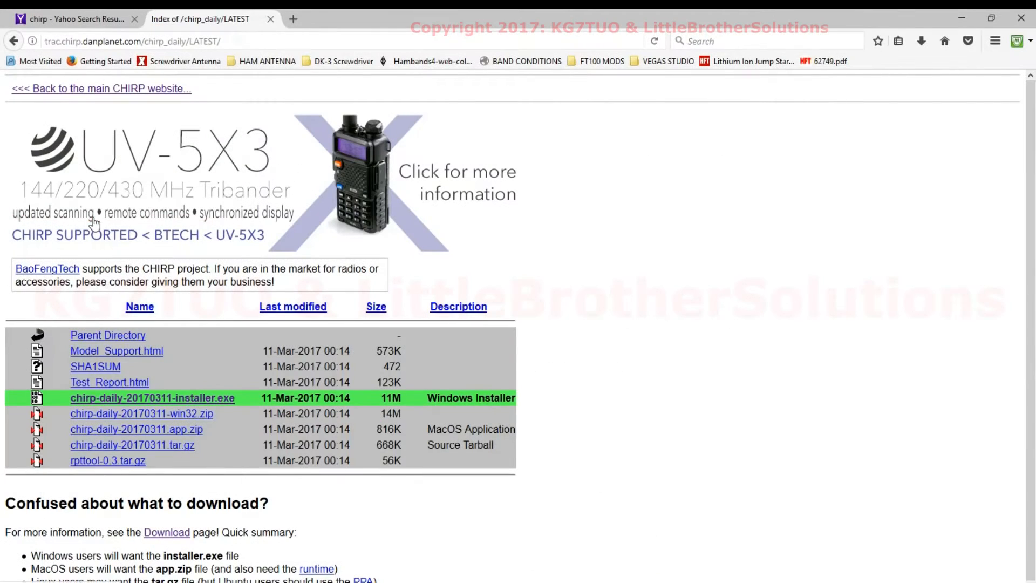
mouse_move(132, 408)
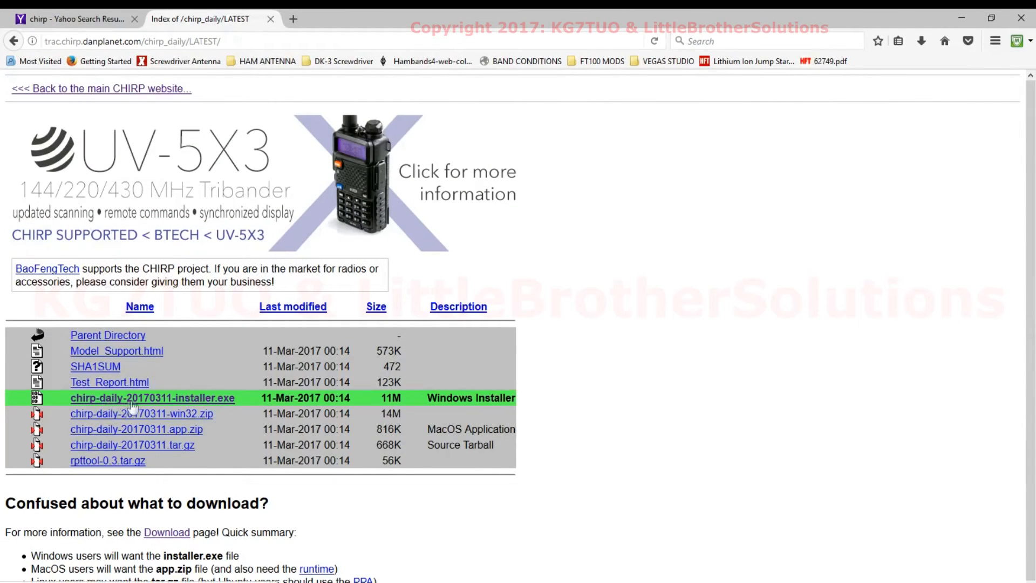
mouse_move(149, 401)
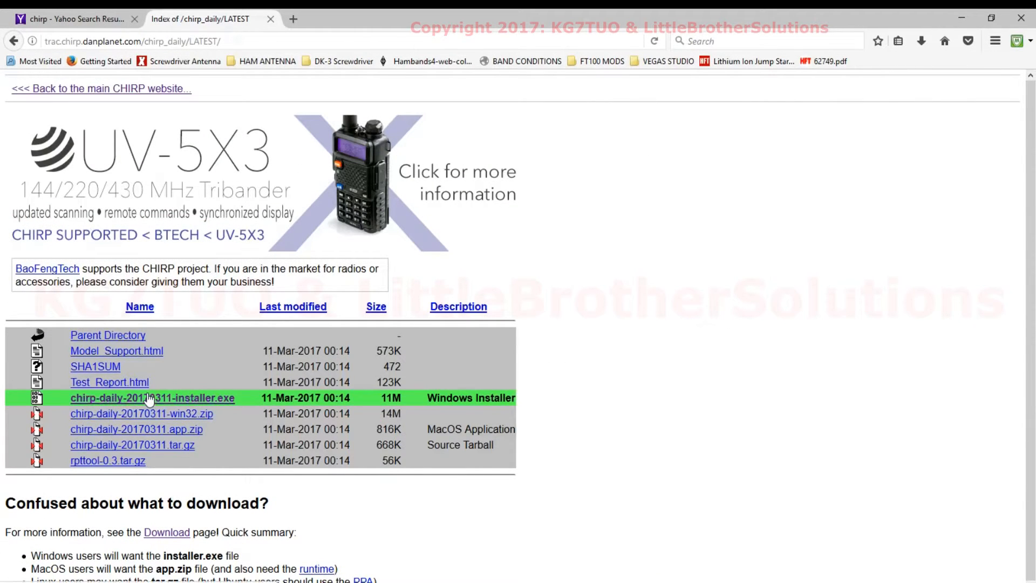
left_click(143, 398)
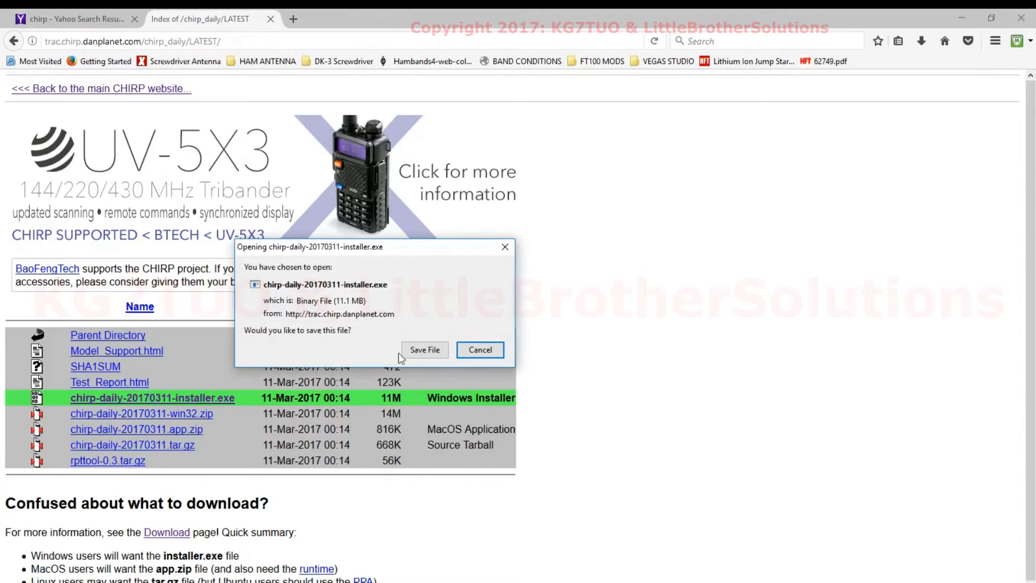
Step: Save the installer to the Downloads folder, replacing the existing copy
left_click(425, 349)
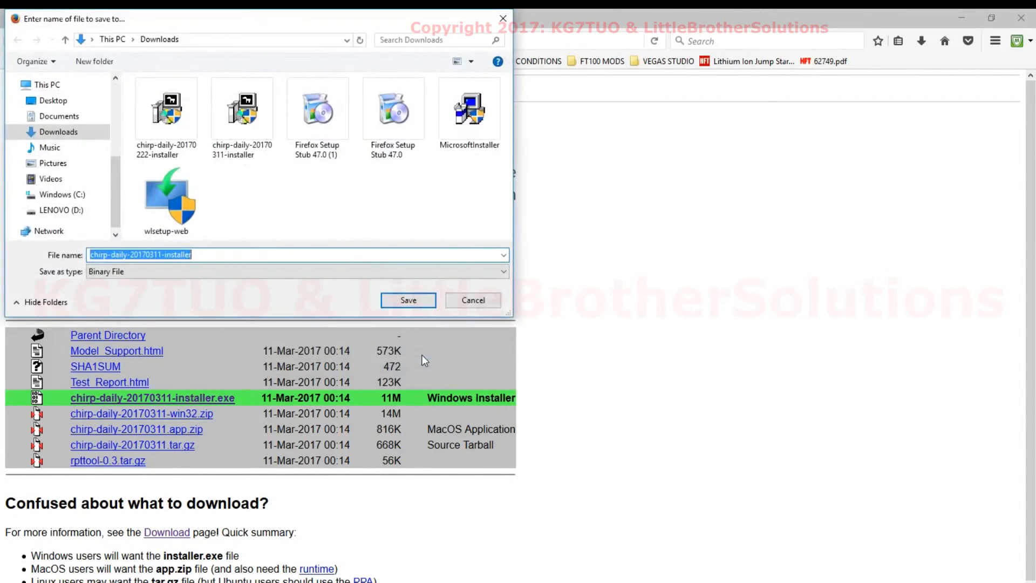
mouse_move(74, 49)
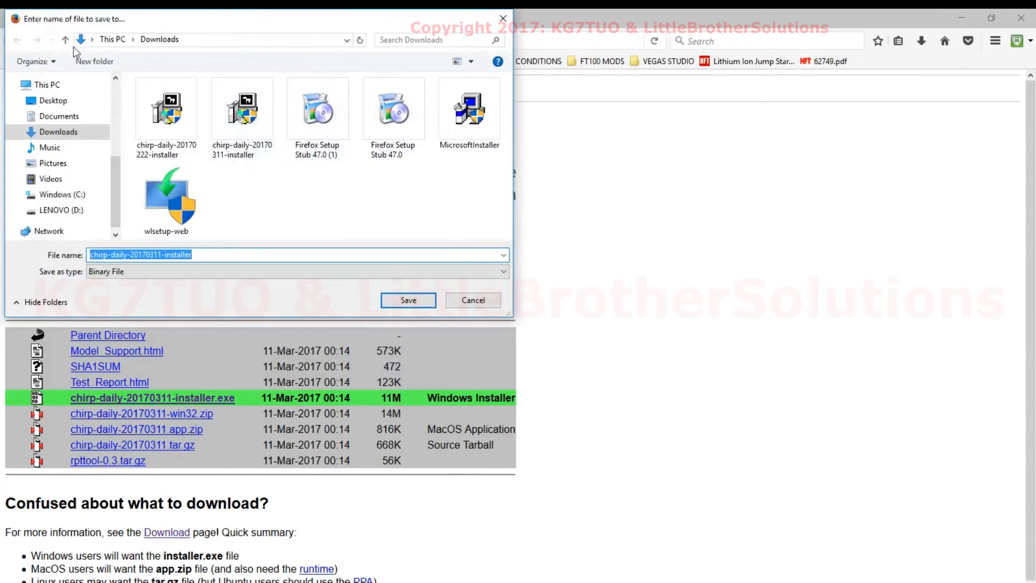
mouse_move(136, 74)
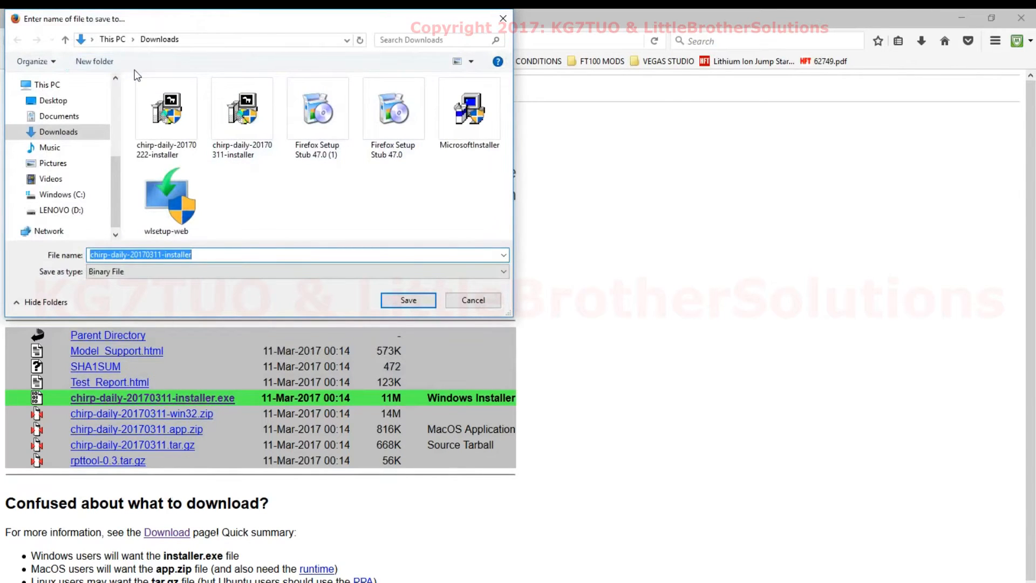
mouse_move(409, 341)
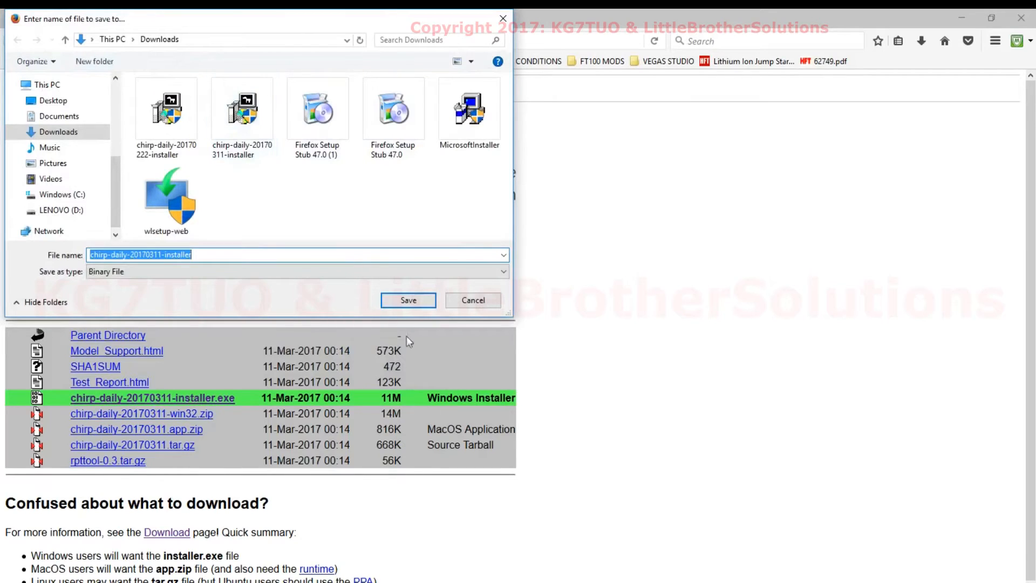
left_click(407, 300)
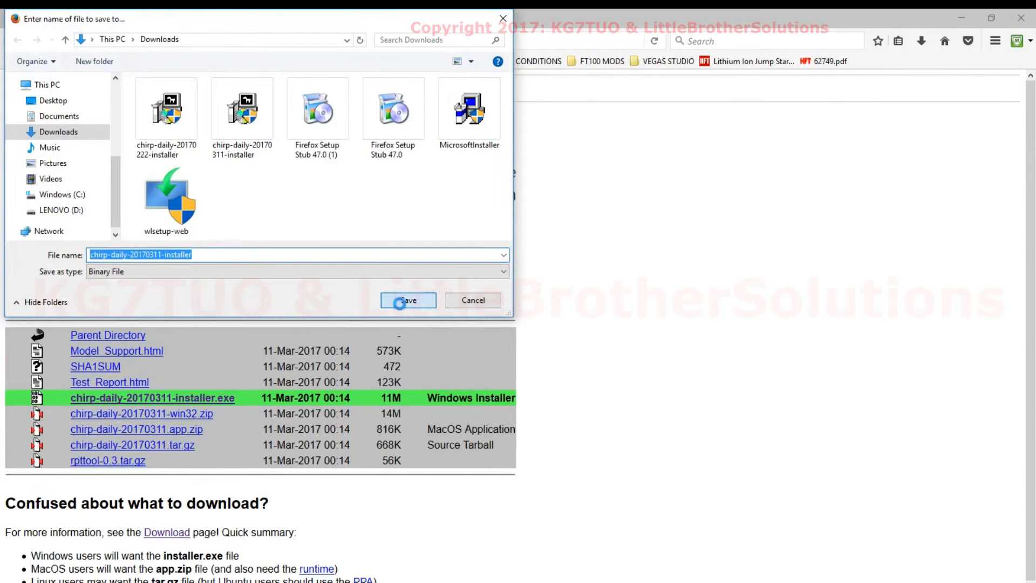
left_click(407, 300)
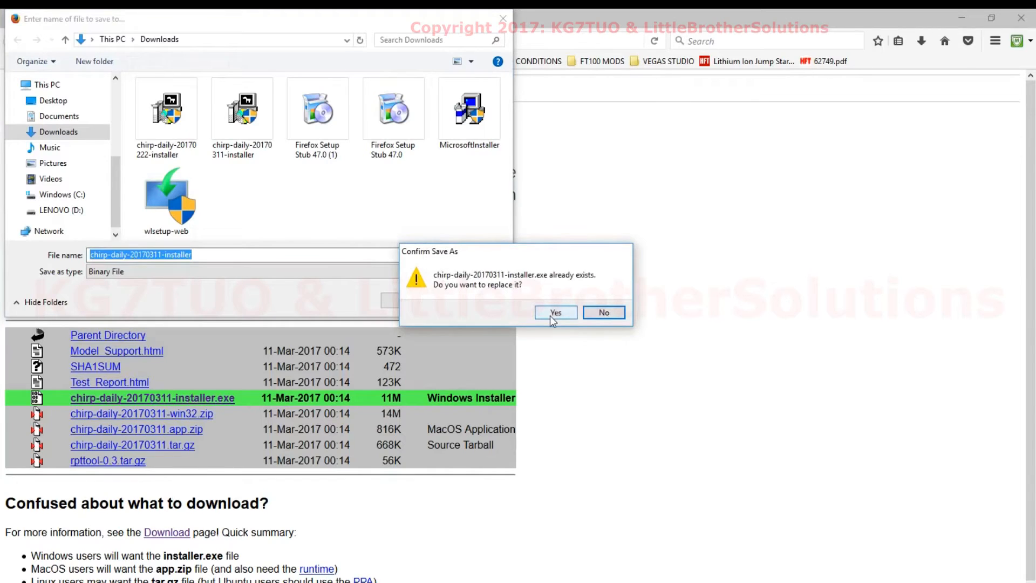
left_click(556, 312)
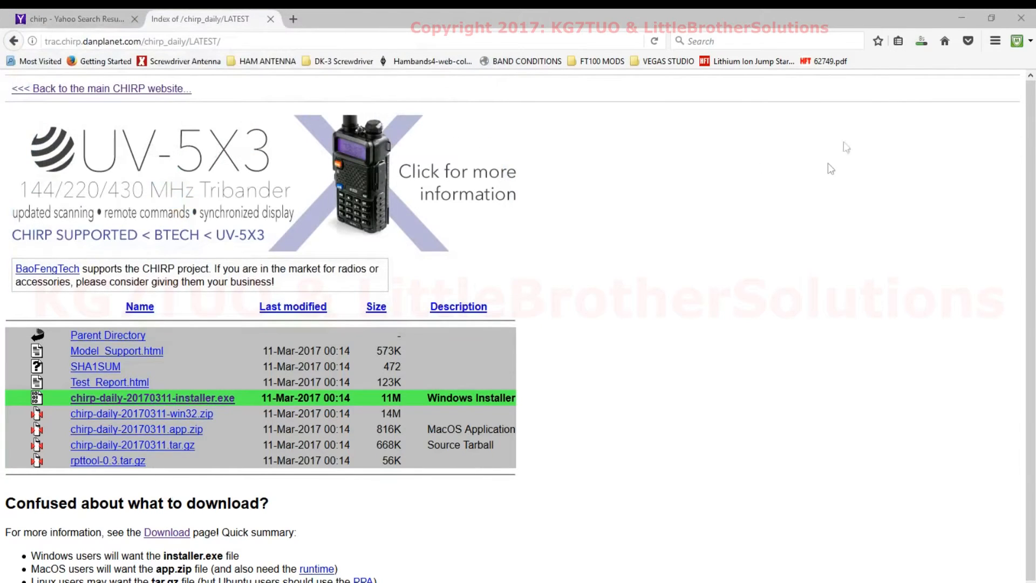
mouse_move(855, 151)
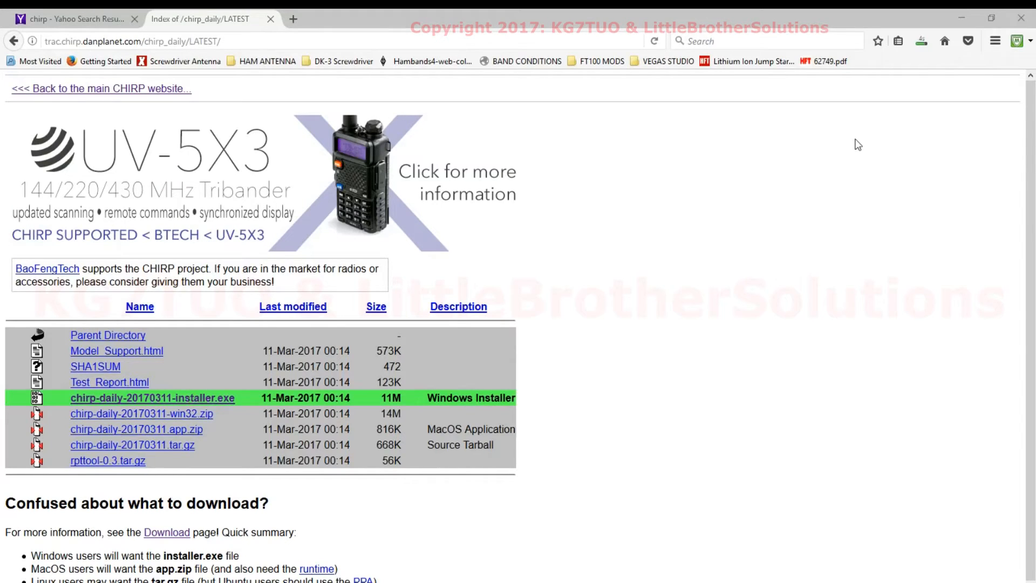
mouse_move(969, 91)
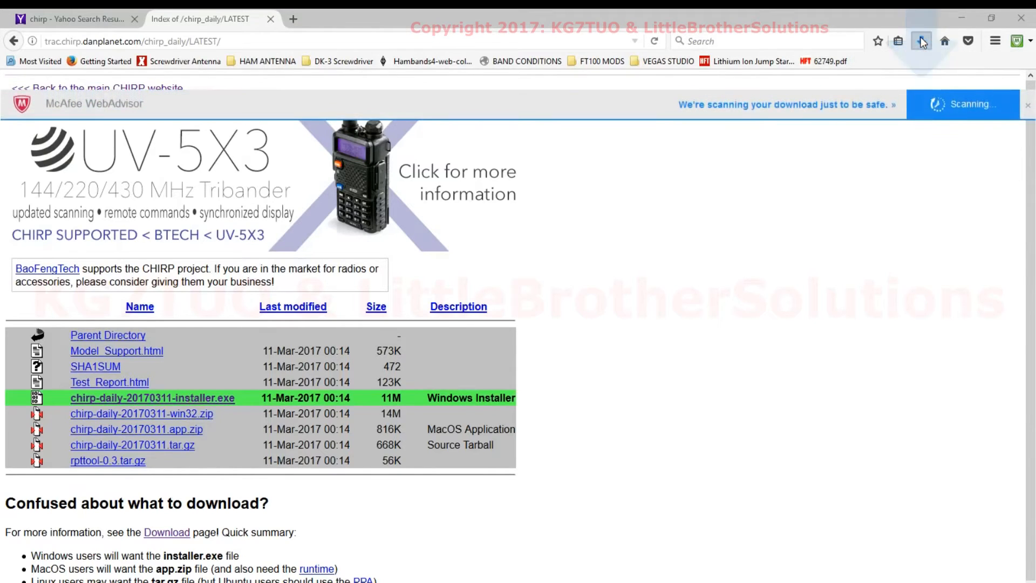
Step: Run chirp-daily-20170311-installer.exe from Firefox's recent downloads list
left_click(921, 41)
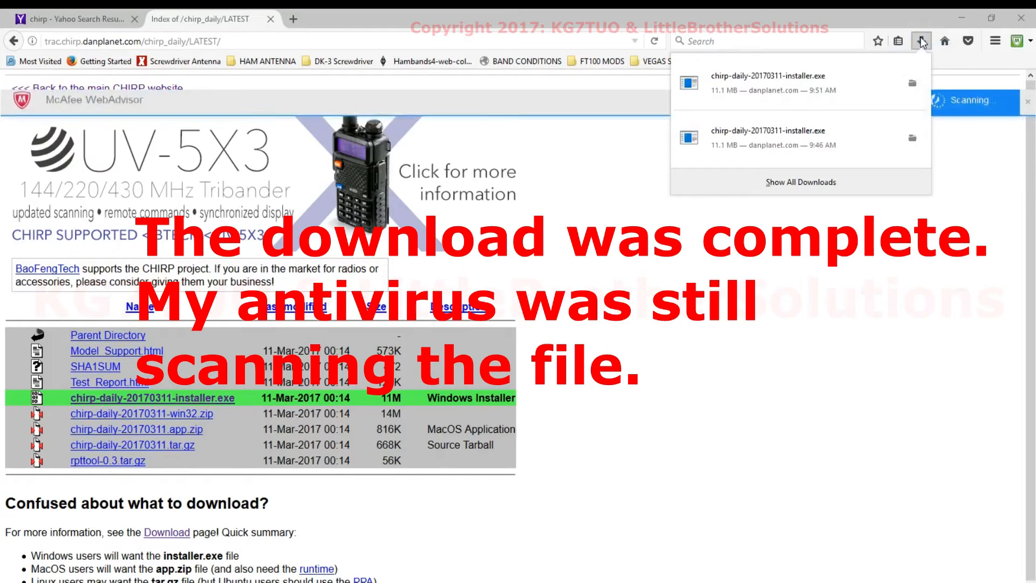
left_click(1023, 101)
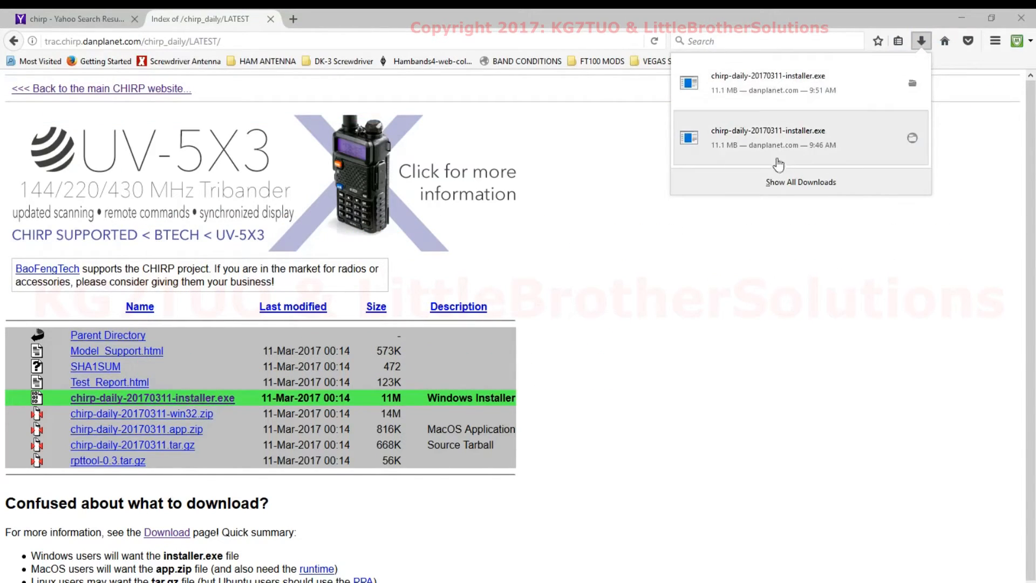
mouse_move(771, 142)
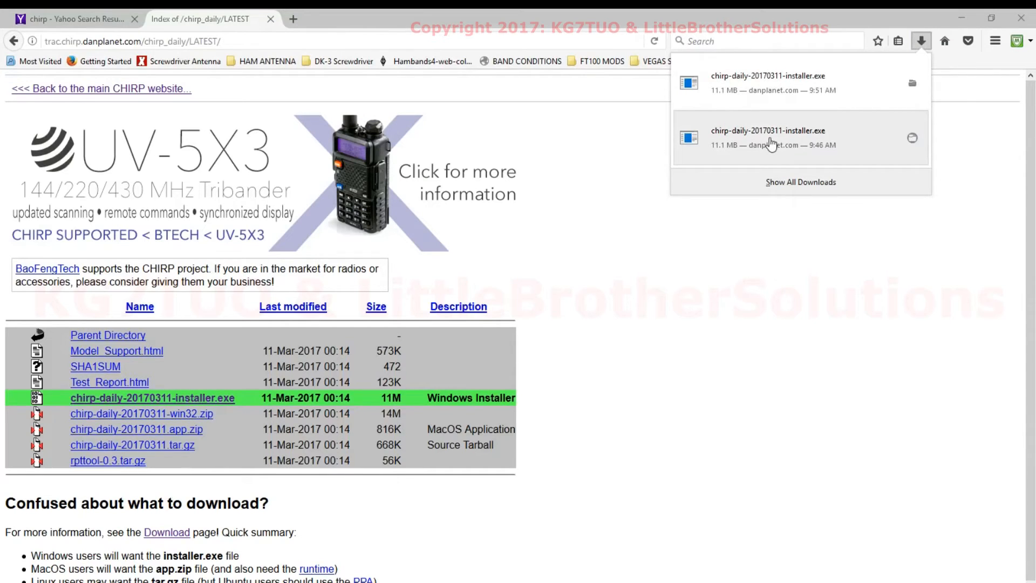
mouse_move(764, 84)
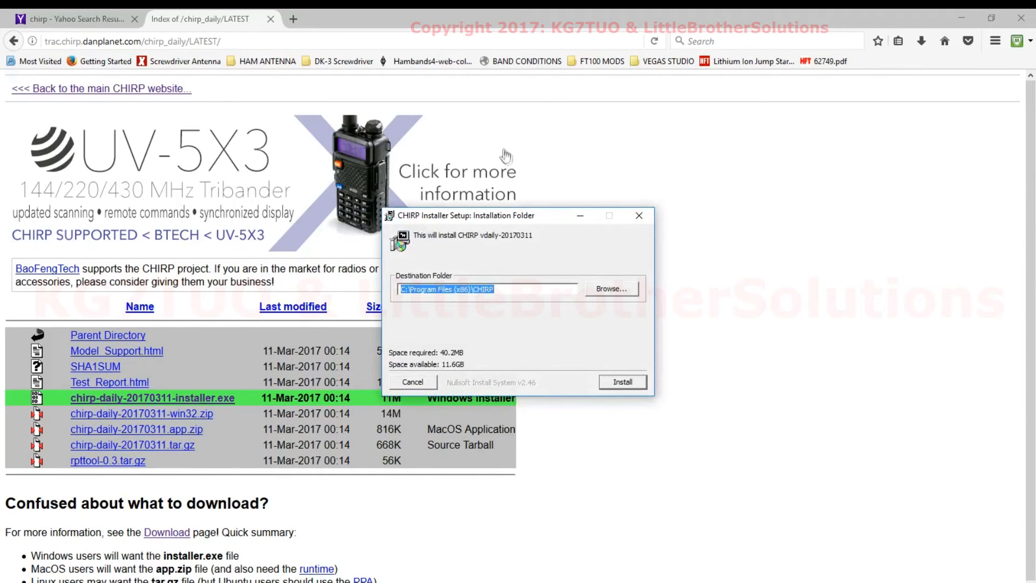
mouse_move(632, 300)
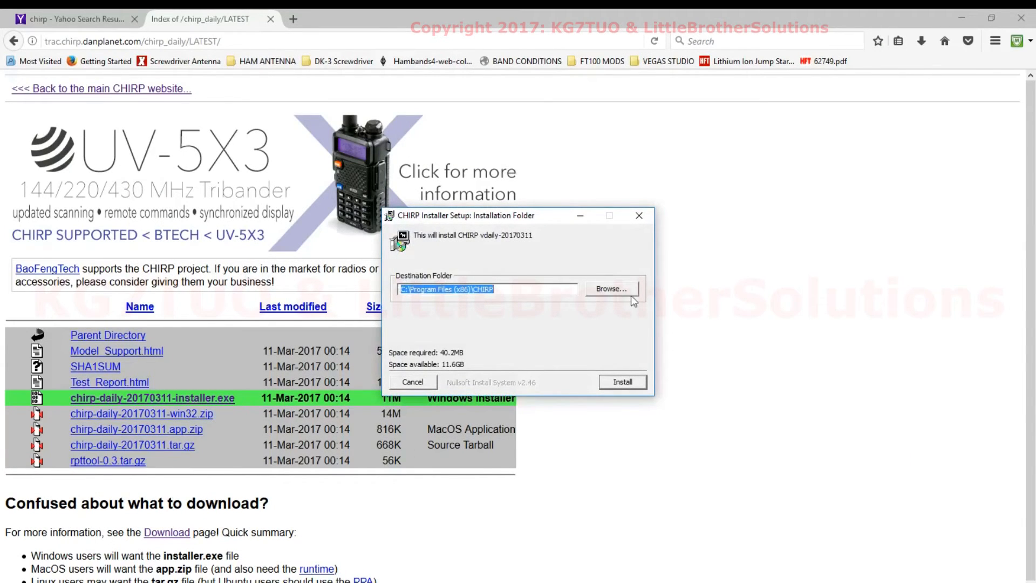
mouse_move(562, 401)
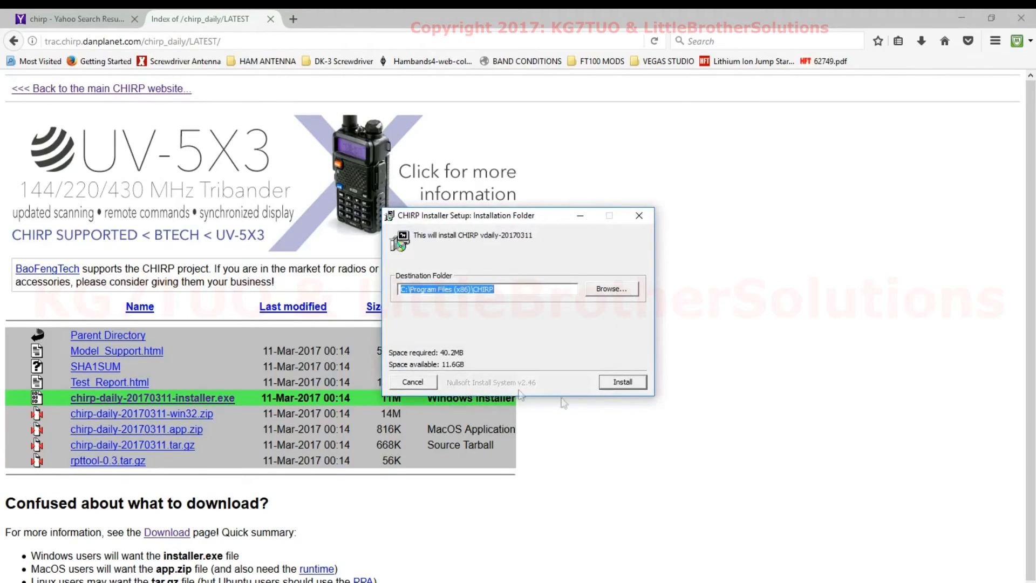
Step: Install CHIRP vdaily-20170311 into the default Program Files (x86) CHIRP folder and close the installer
left_click(622, 382)
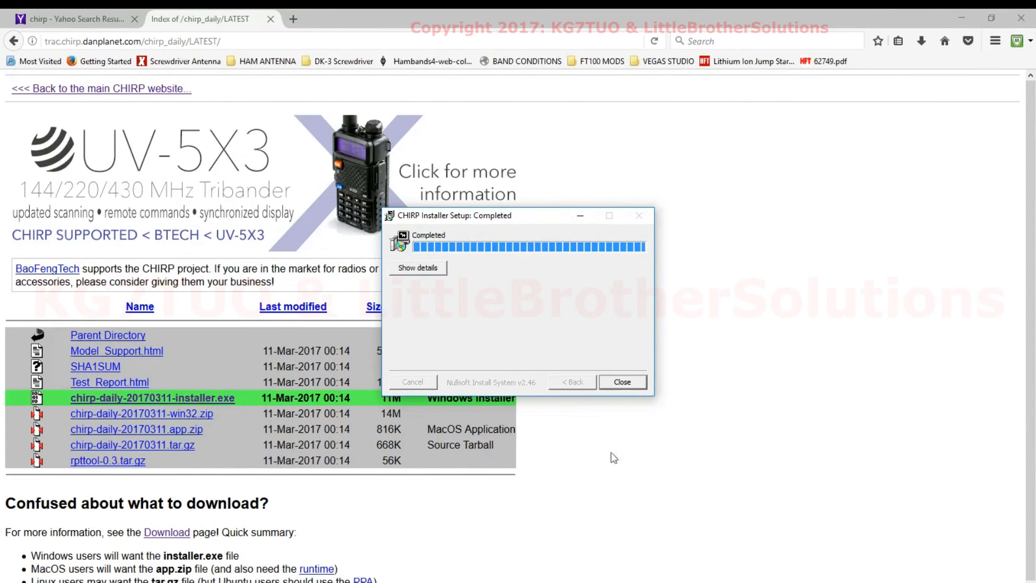
left_click(622, 382)
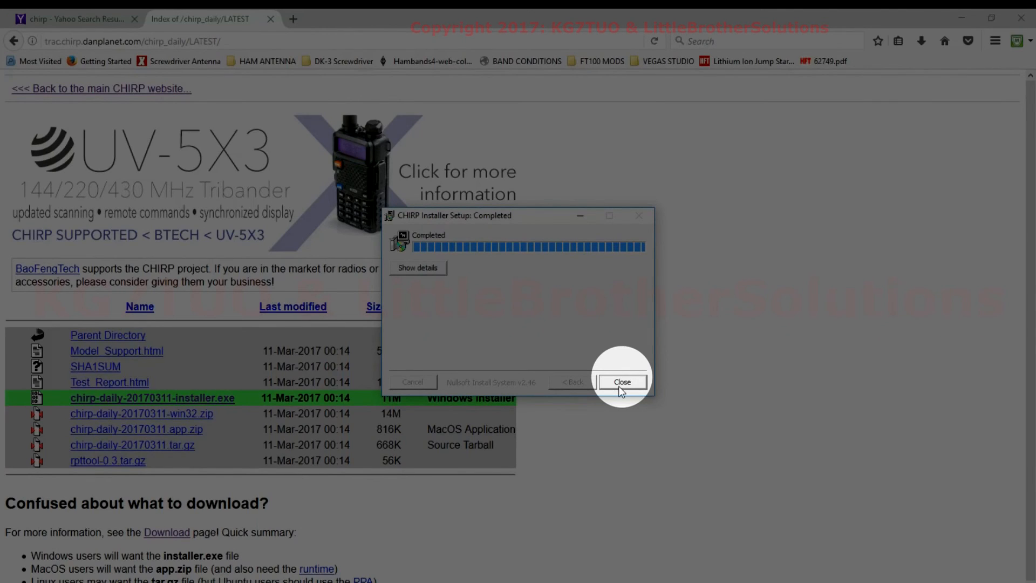
left_click(621, 382)
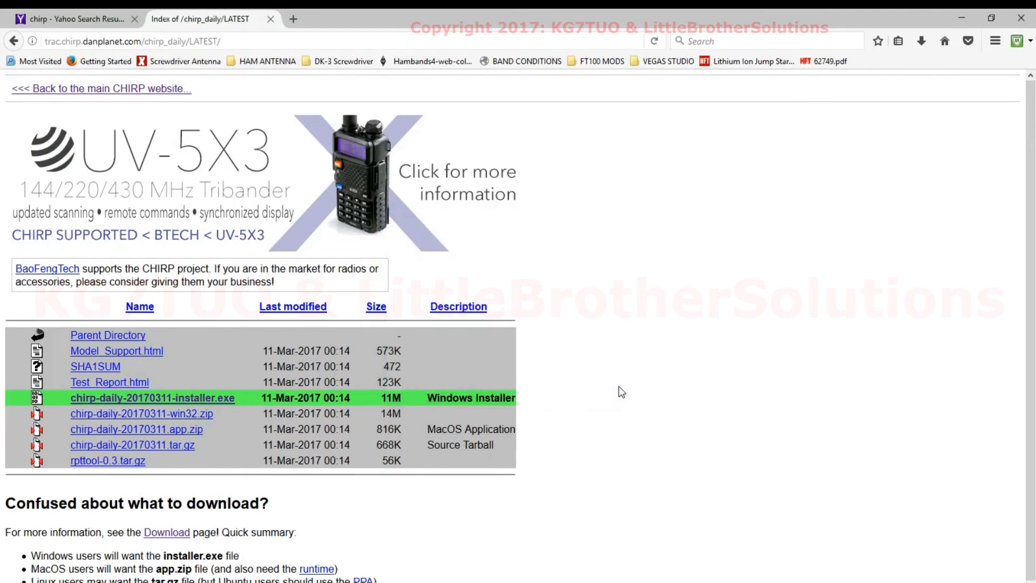